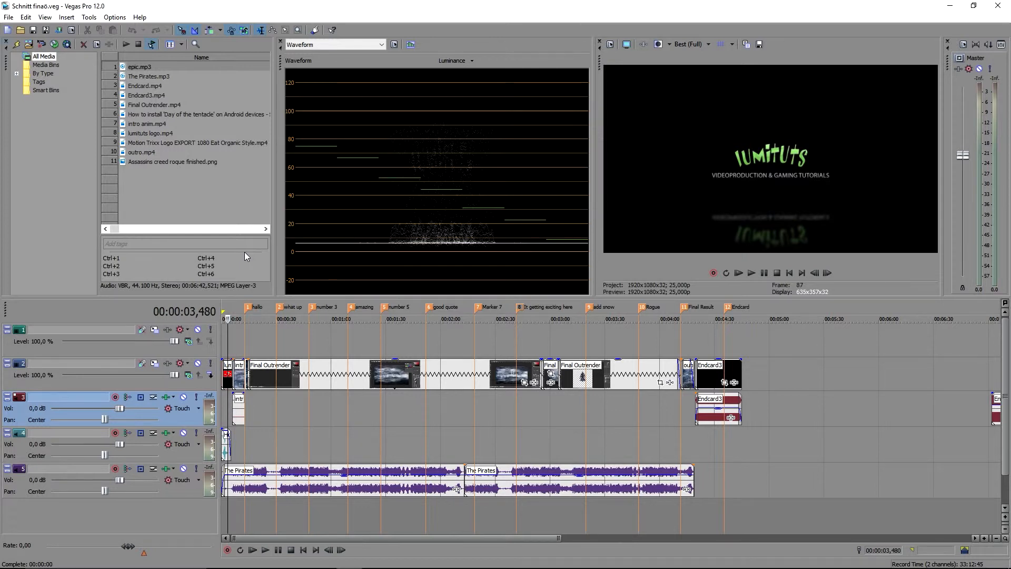
mouse_move(361, 314)
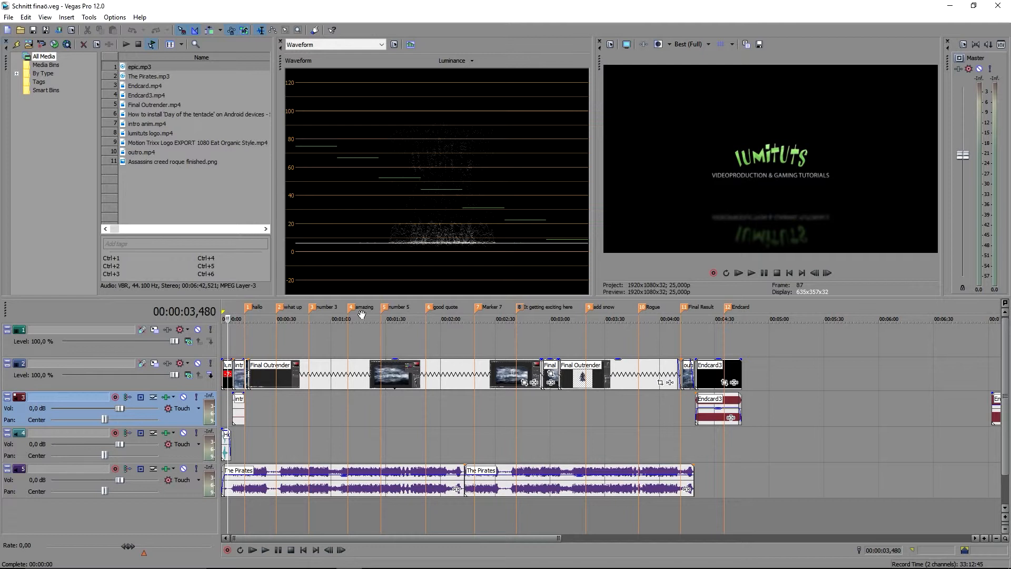
mouse_move(609, 312)
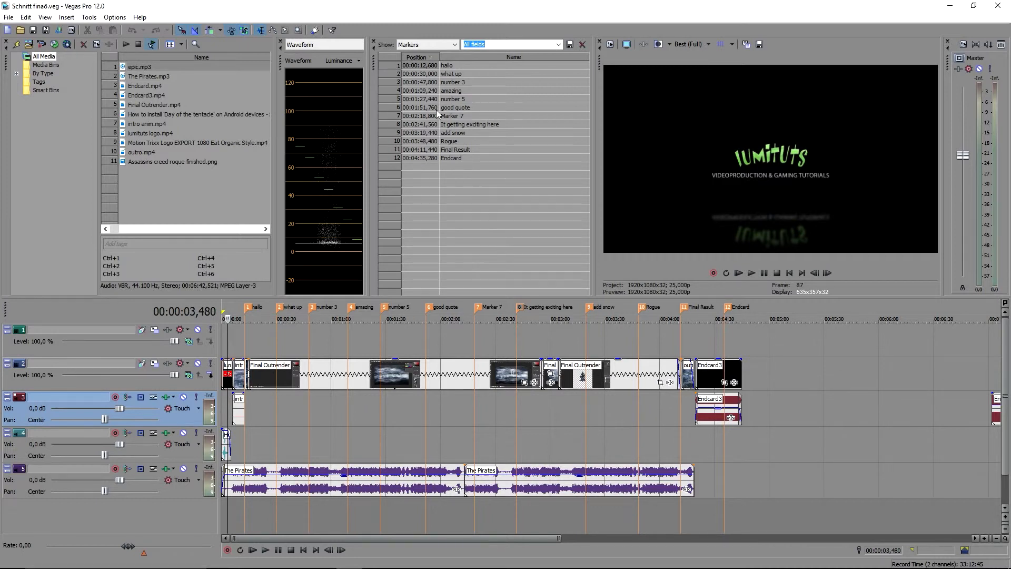
left_click(458, 317)
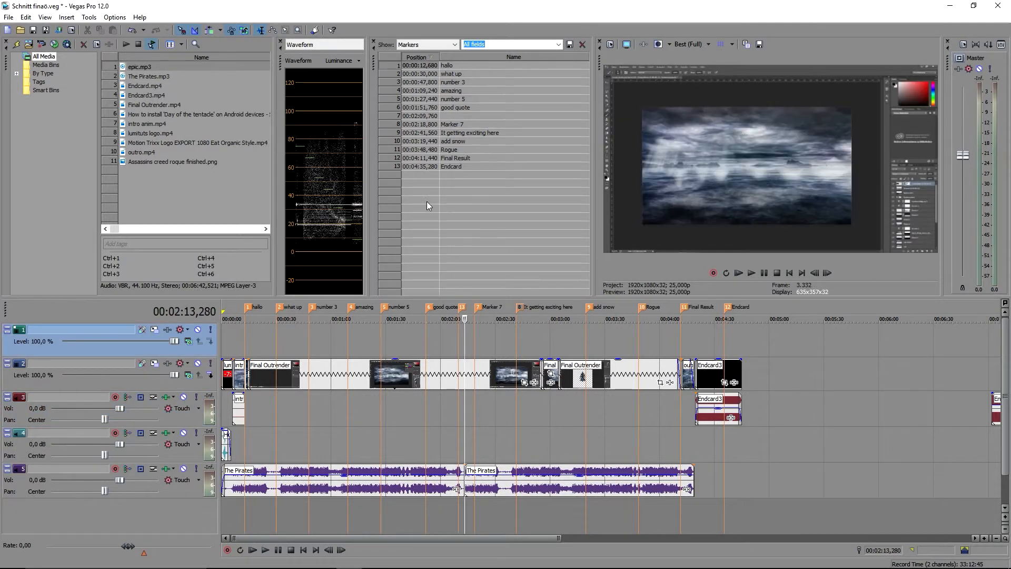
mouse_move(398, 120)
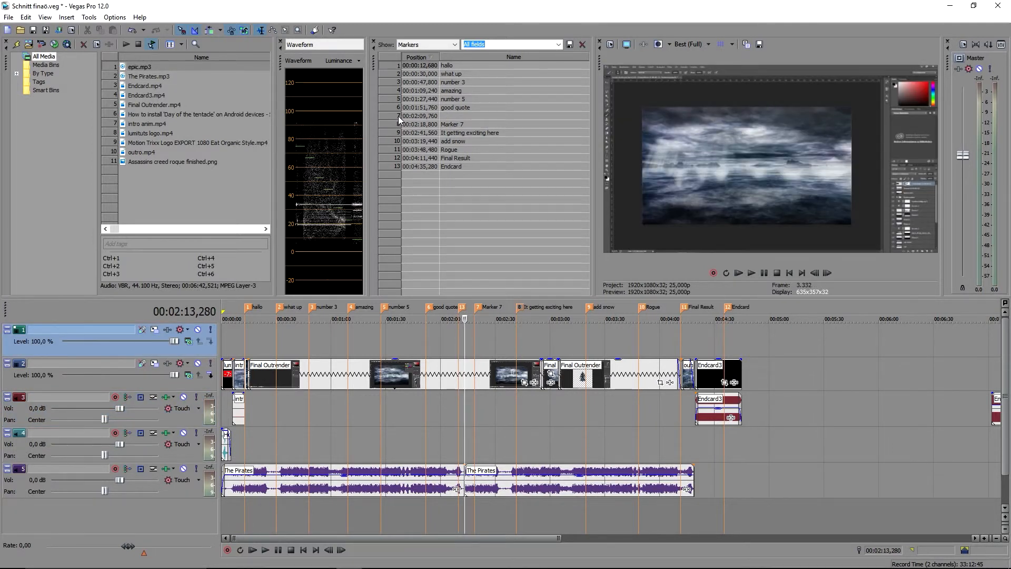
right_click(464, 307)
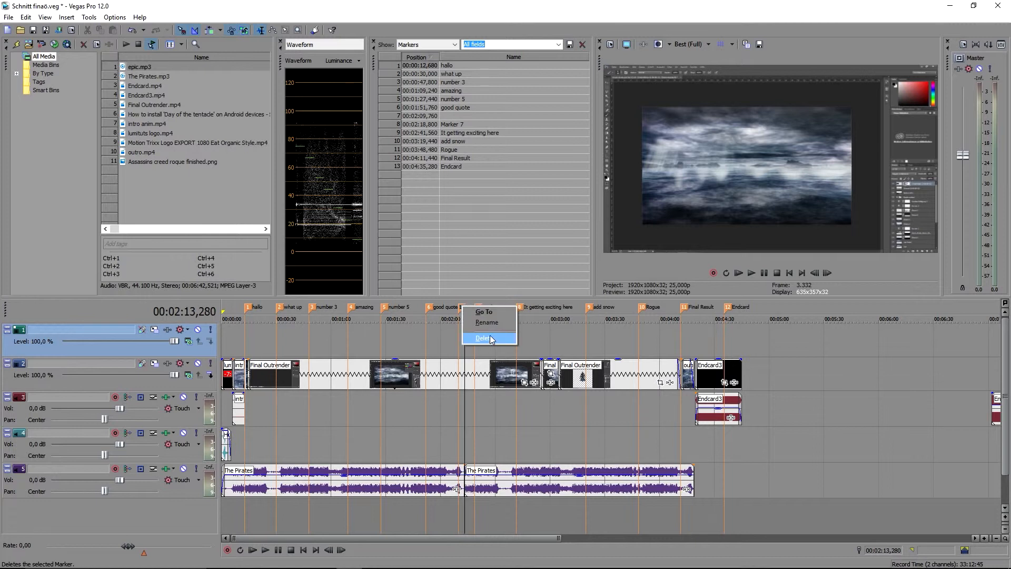
left_click(482, 338)
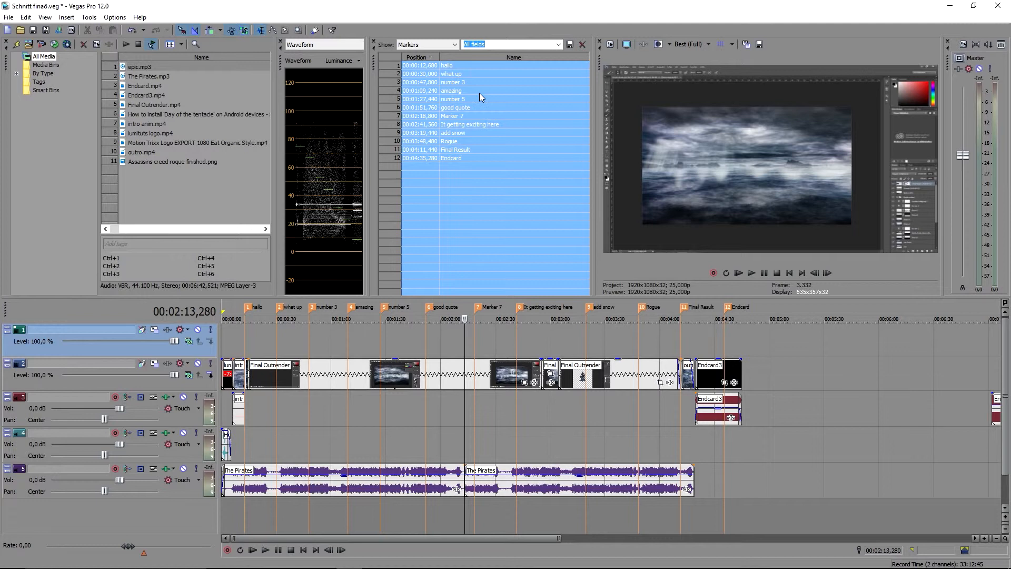
- Copy all twelve markers from the Edit Details marker list to the clipboard
key("ctrl+c")
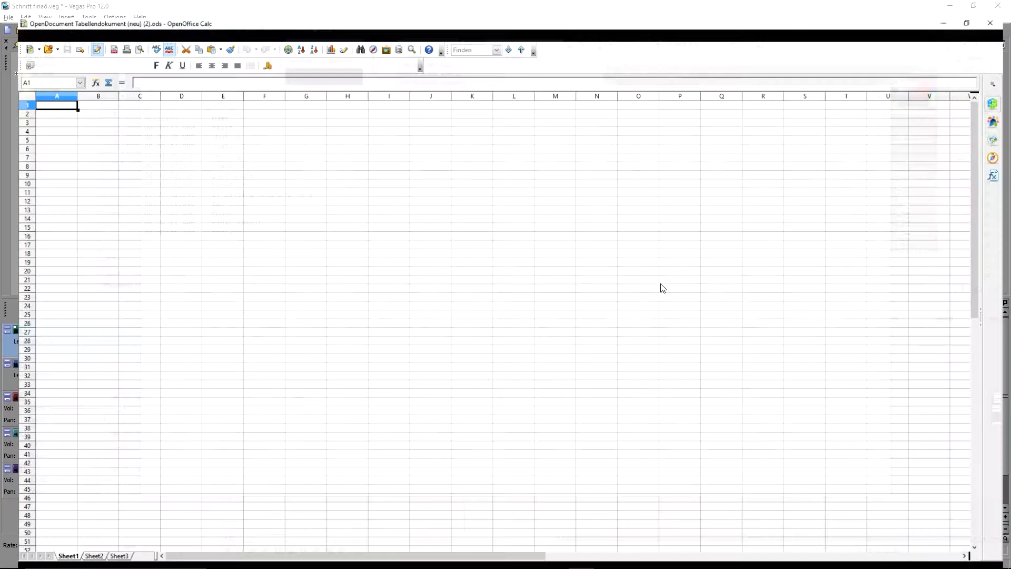
- Start the series with 1 and 2 in column A and fill it down to row 28
left_click(41, 98)
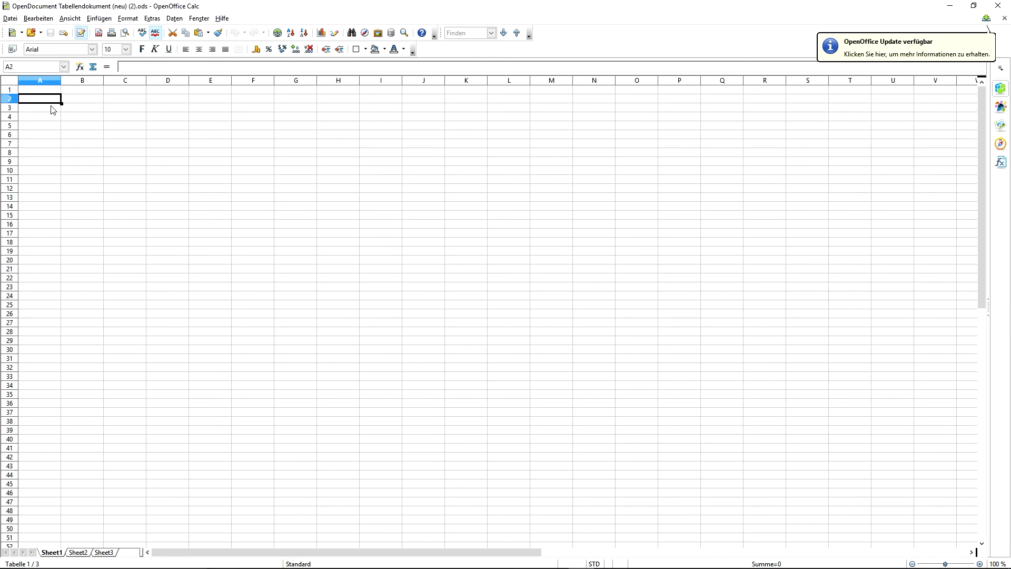
type("2")
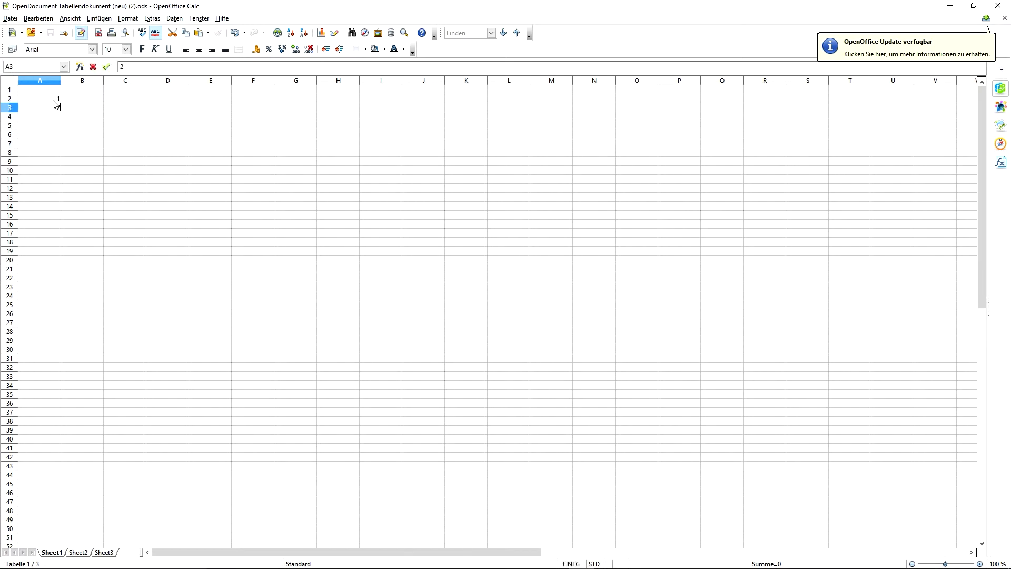
left_click_drag(39, 98, 39, 107)
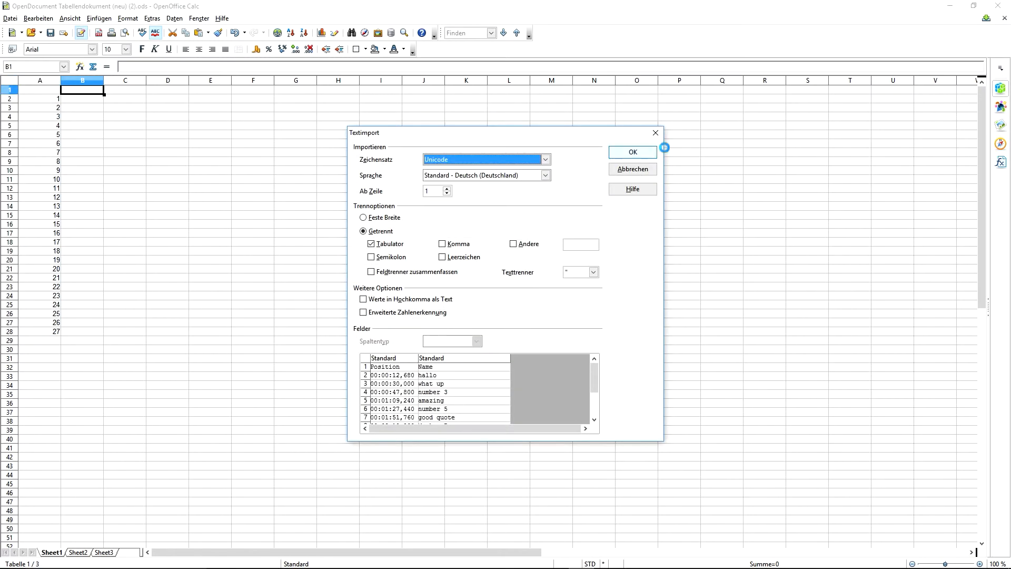
- Import the pasted tab-separated marker positions and names into columns B and C and make row 1 bold
left_click(631, 152)
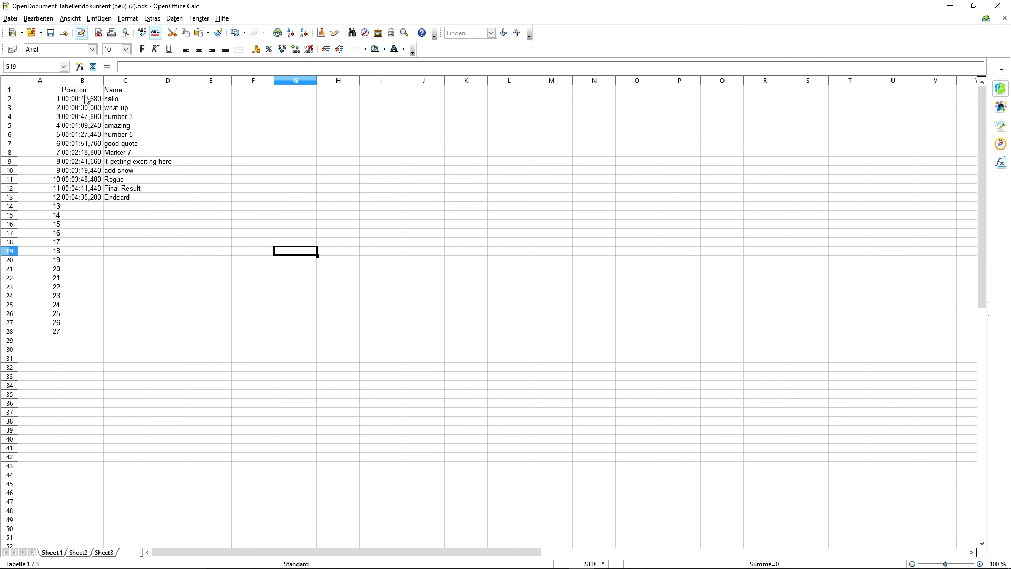
left_click(10, 90)
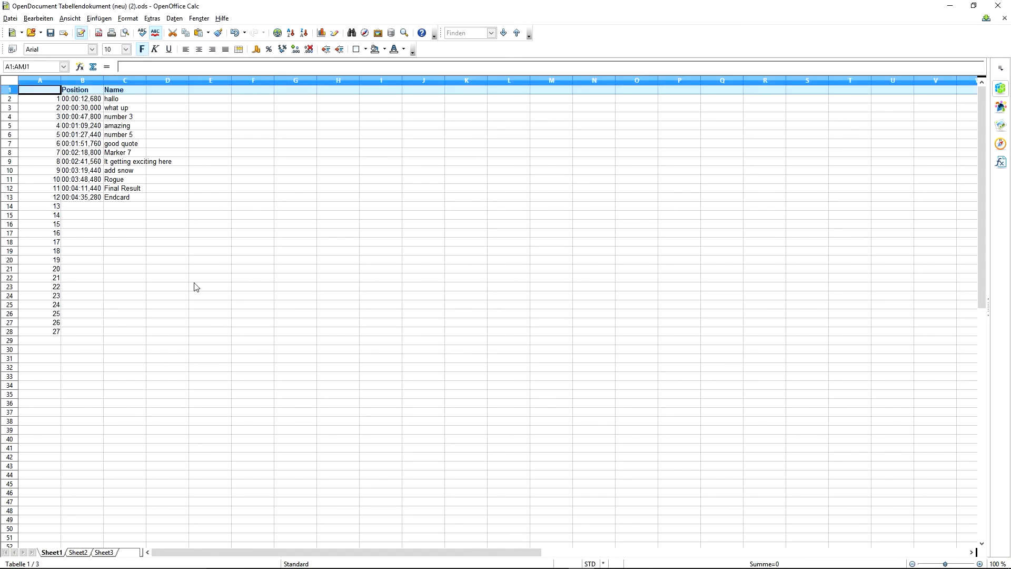
left_click(211, 286)
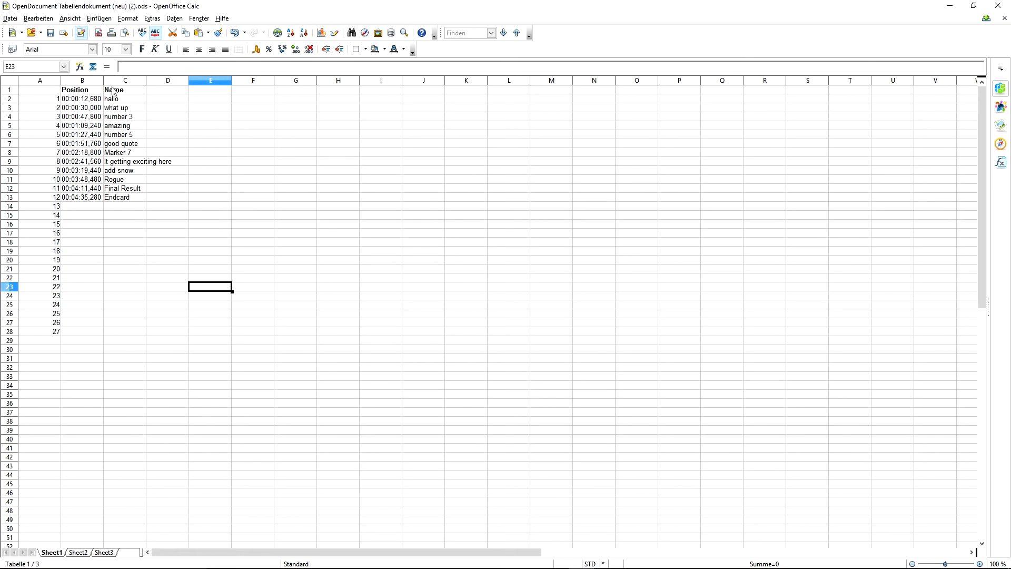
mouse_move(228, 219)
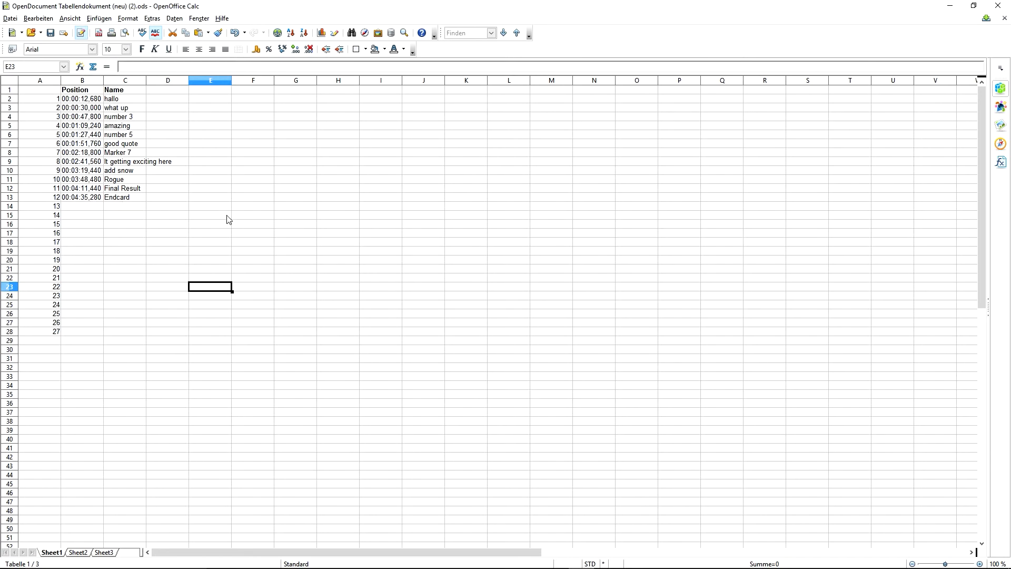